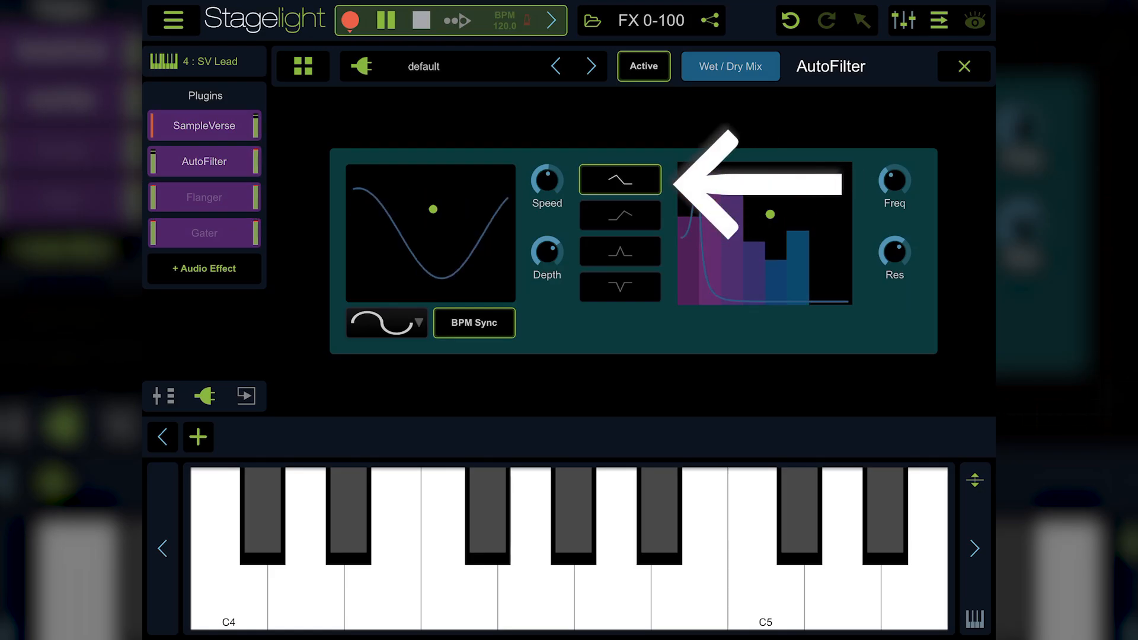
click(619, 214)
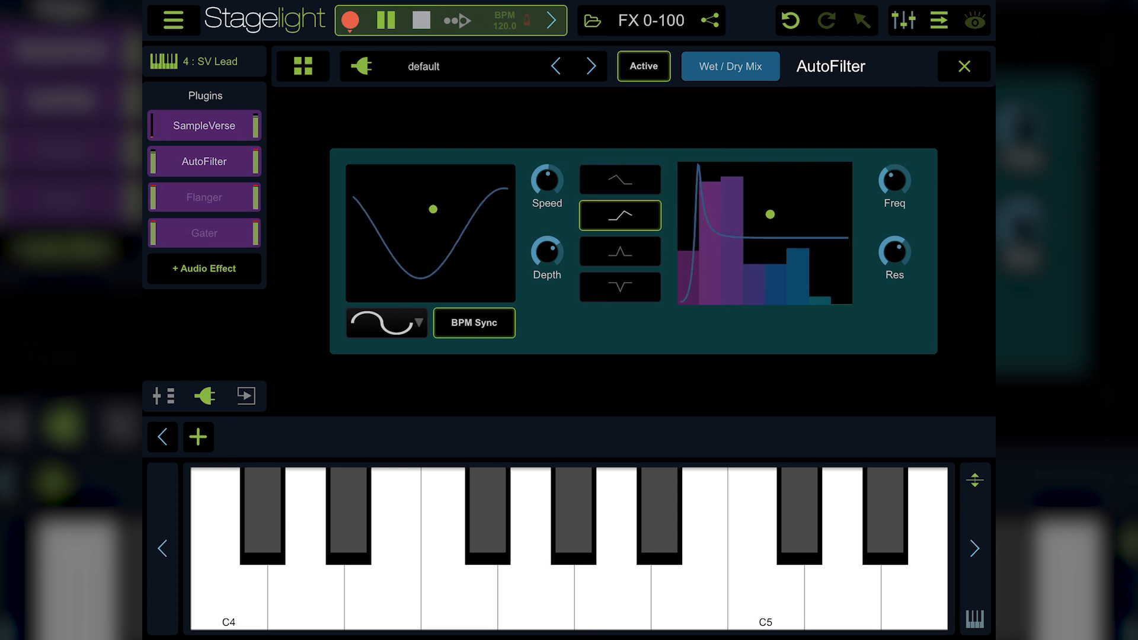
click(619, 178)
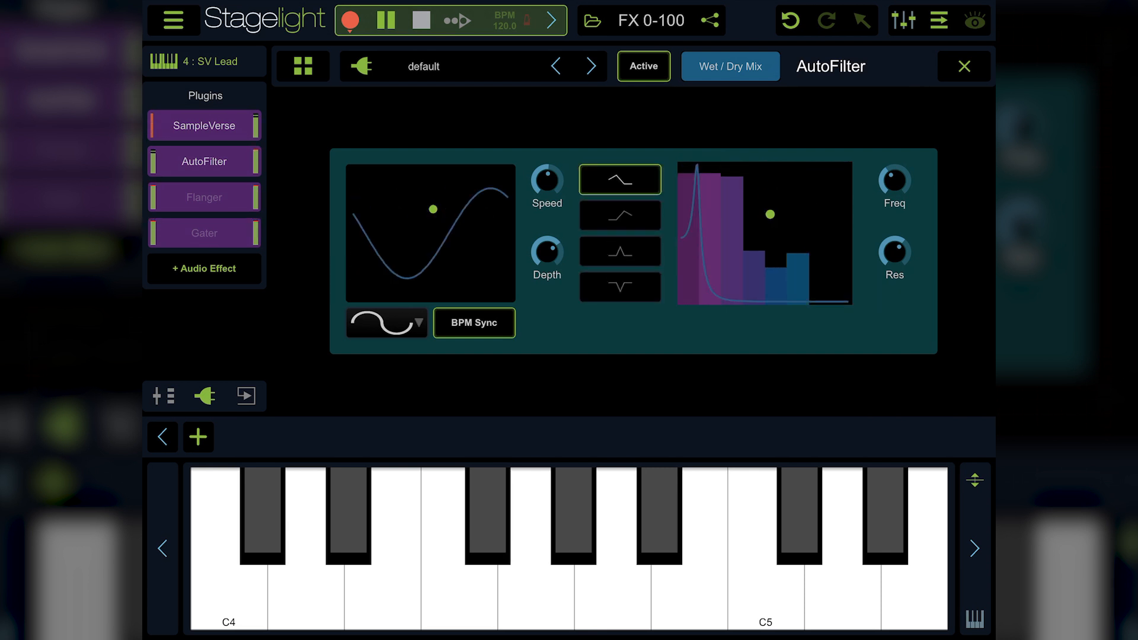